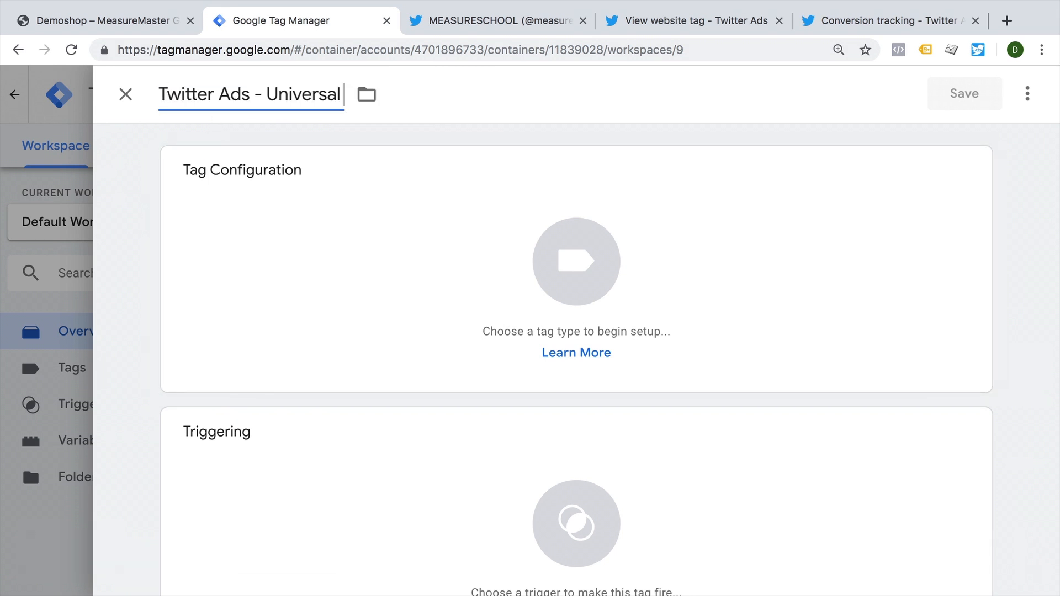
# - Create a new tag titled 'Twitter Ads - Universal' in Google Tag Manager
pyautogui.click(893, 20)
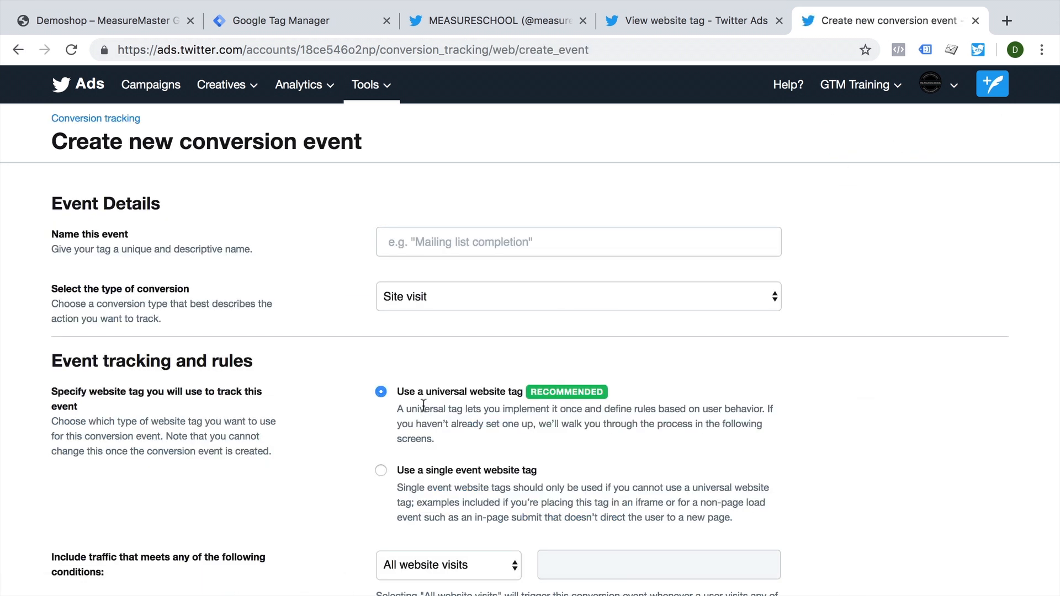